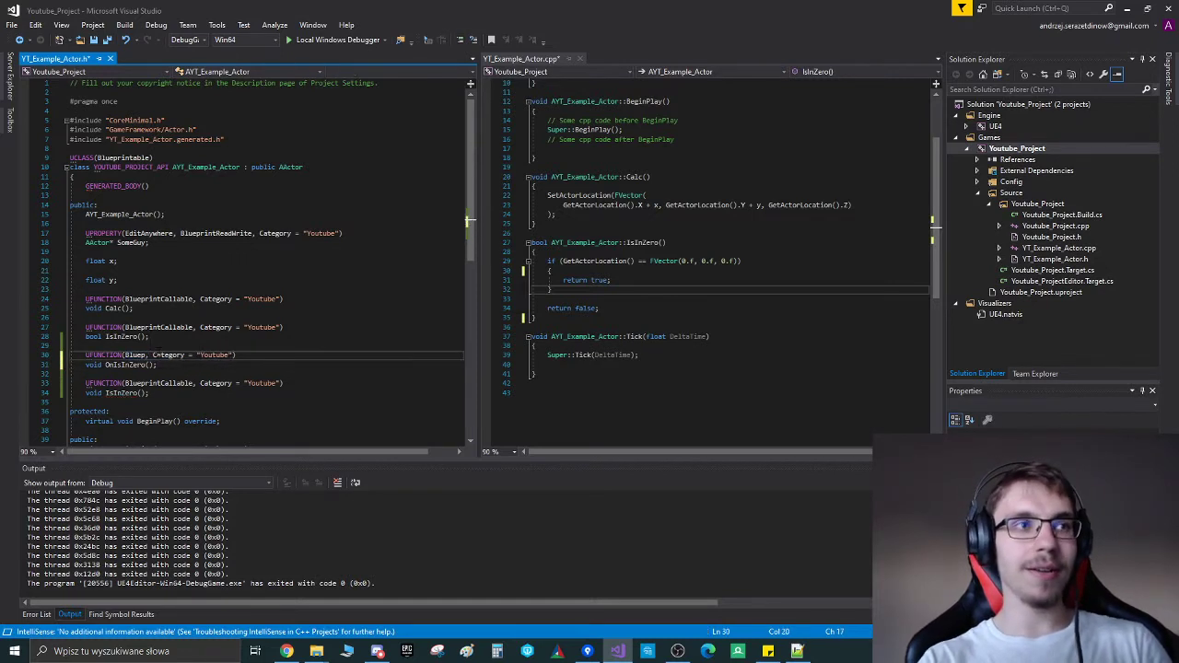
Step: Declare UFUNCTION(BlueprintImplementableEvent) OnIsZero and a BlueprintNativeEvent for the SomeGuy event in YT_Example_Actor.h
text(BlueprintImplementable)
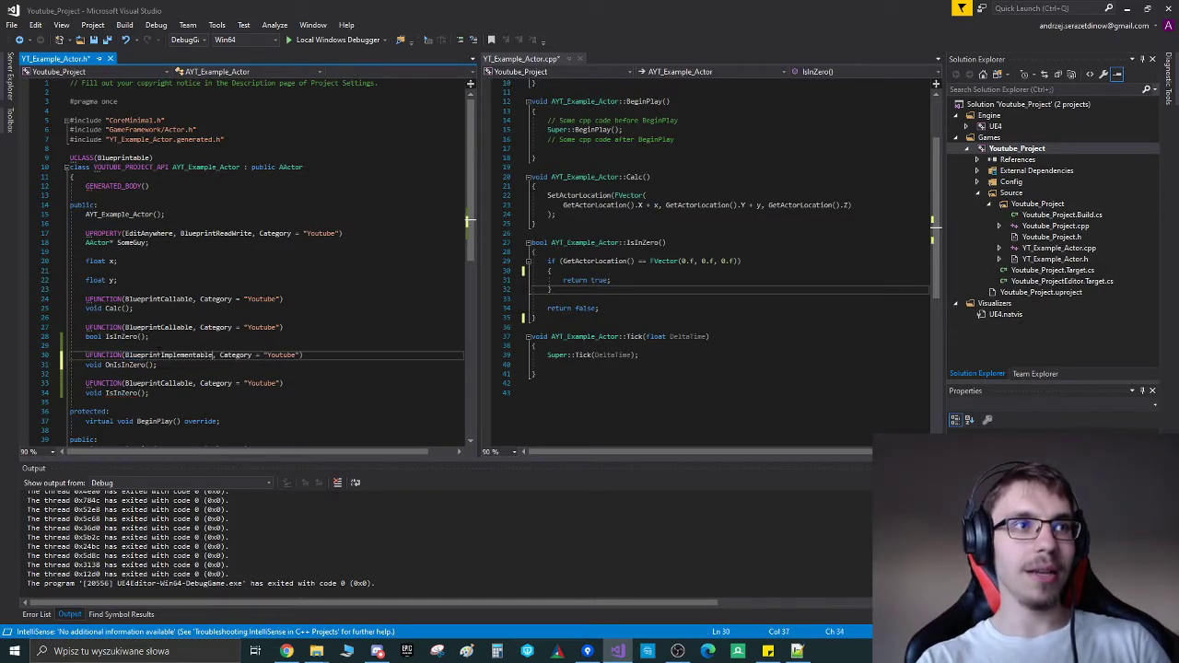
text(Event)
click(264, 393)
text(O)
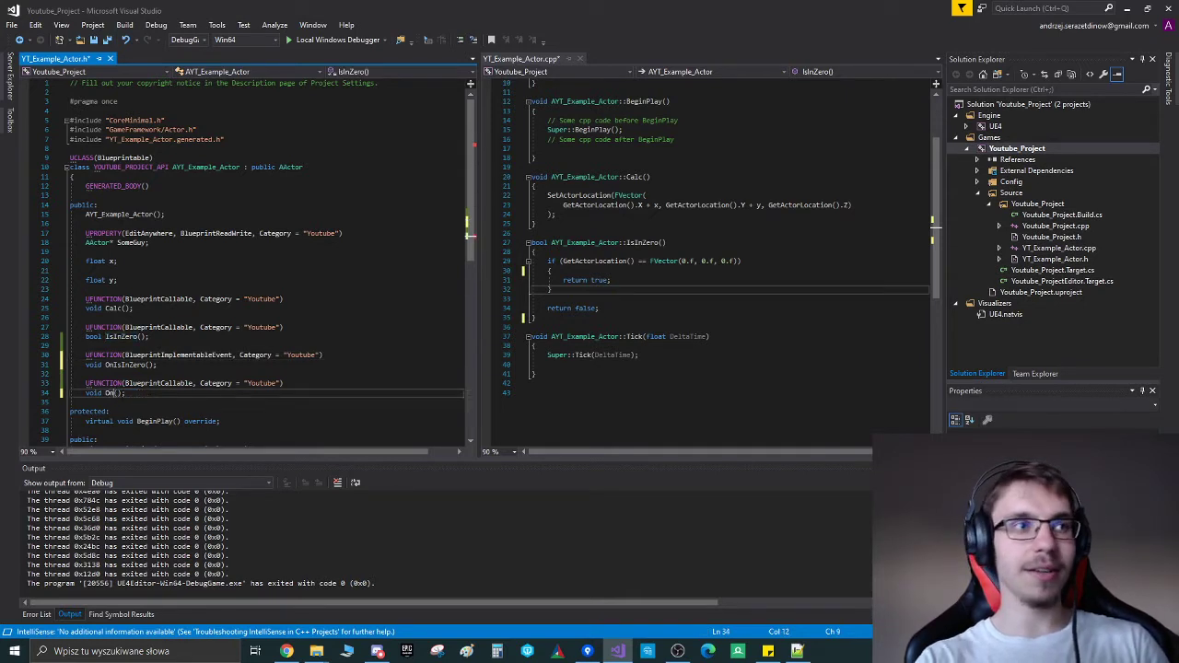
text(sInZeroSetSome)
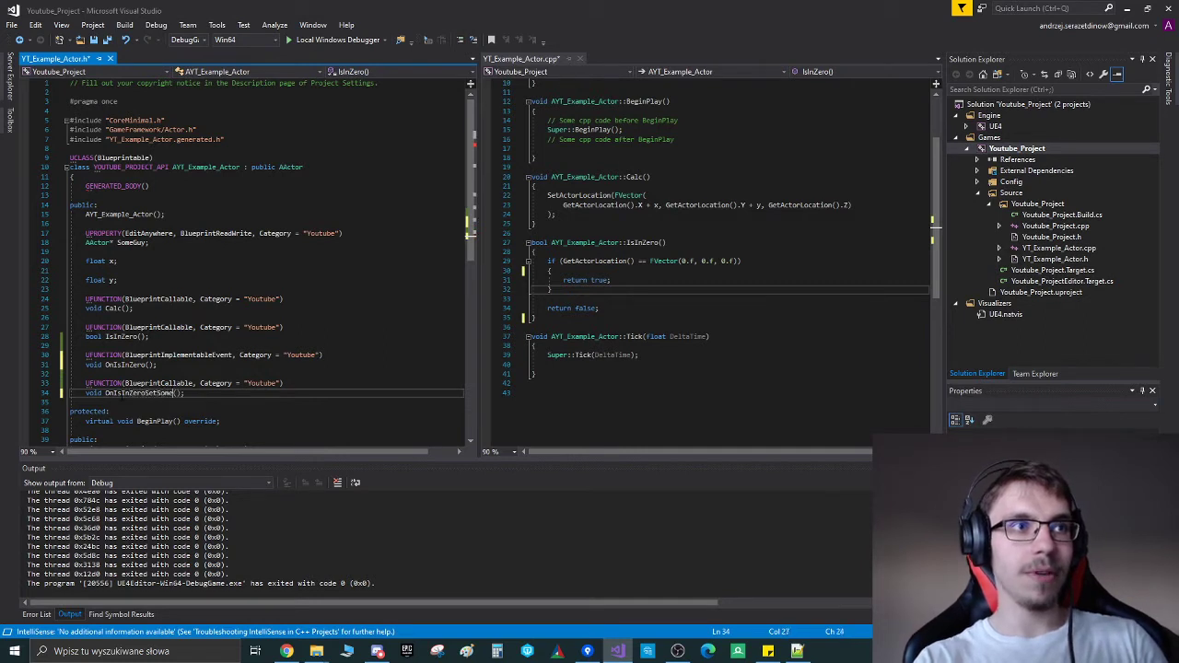
text(Guy)
click(185, 381)
text(NativeEvent)
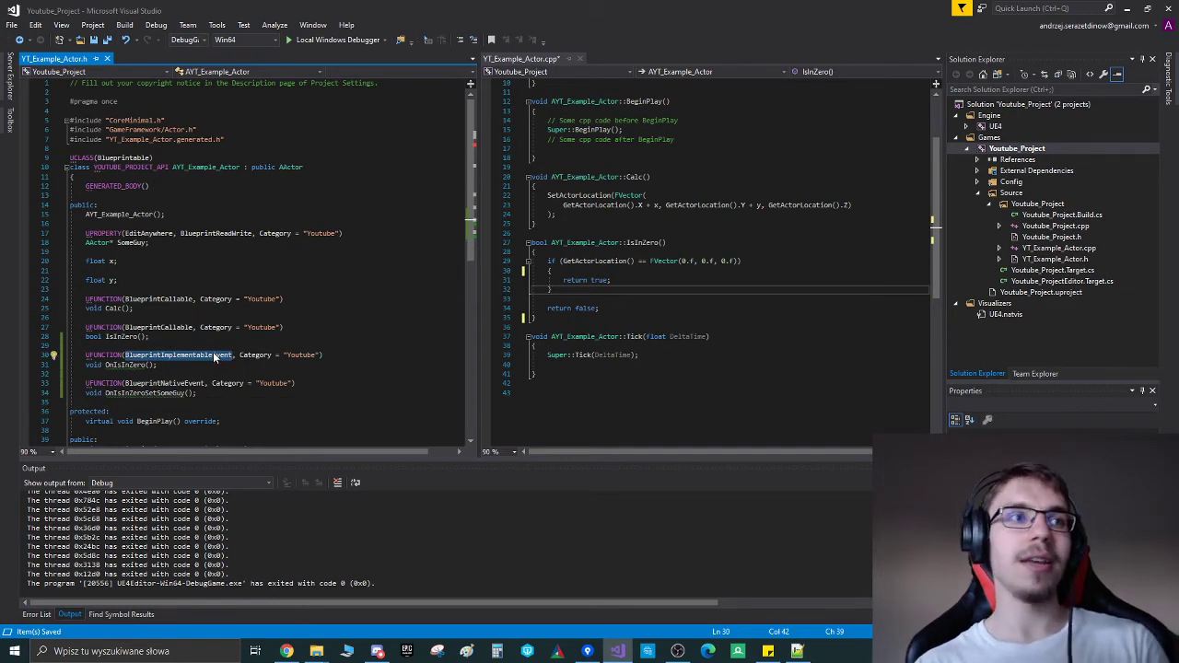
Step: Declare the native event's _Implementation and define it in the .cpp setting SomeGuy = this
click(138, 393)
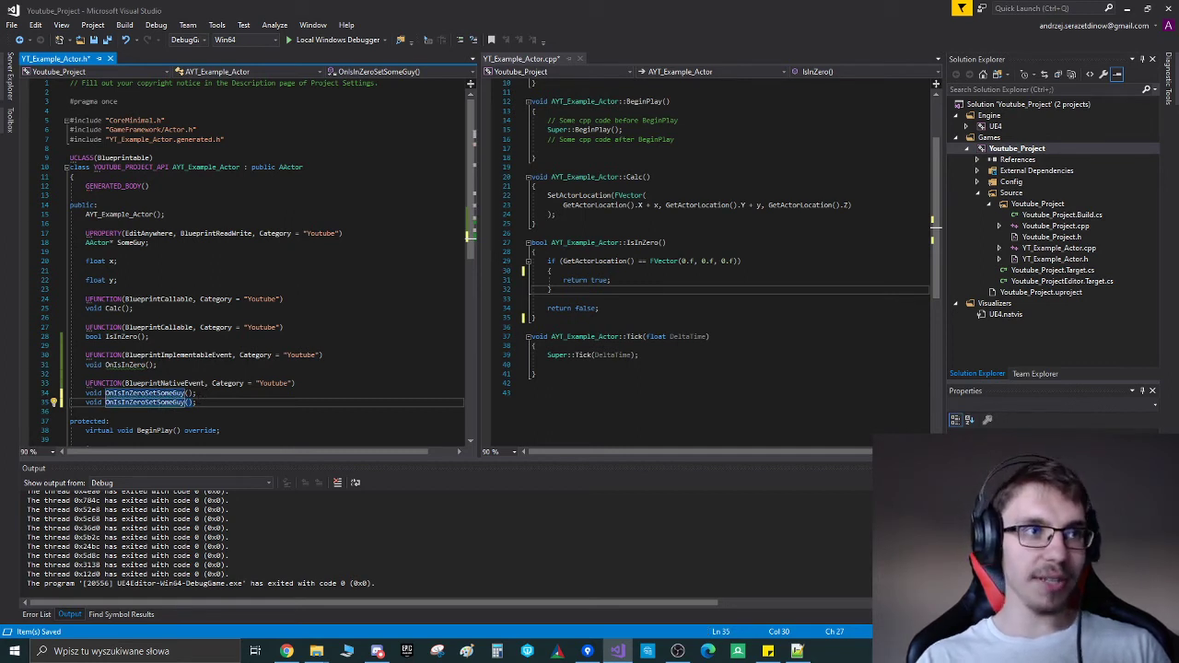
text(_Implementation)
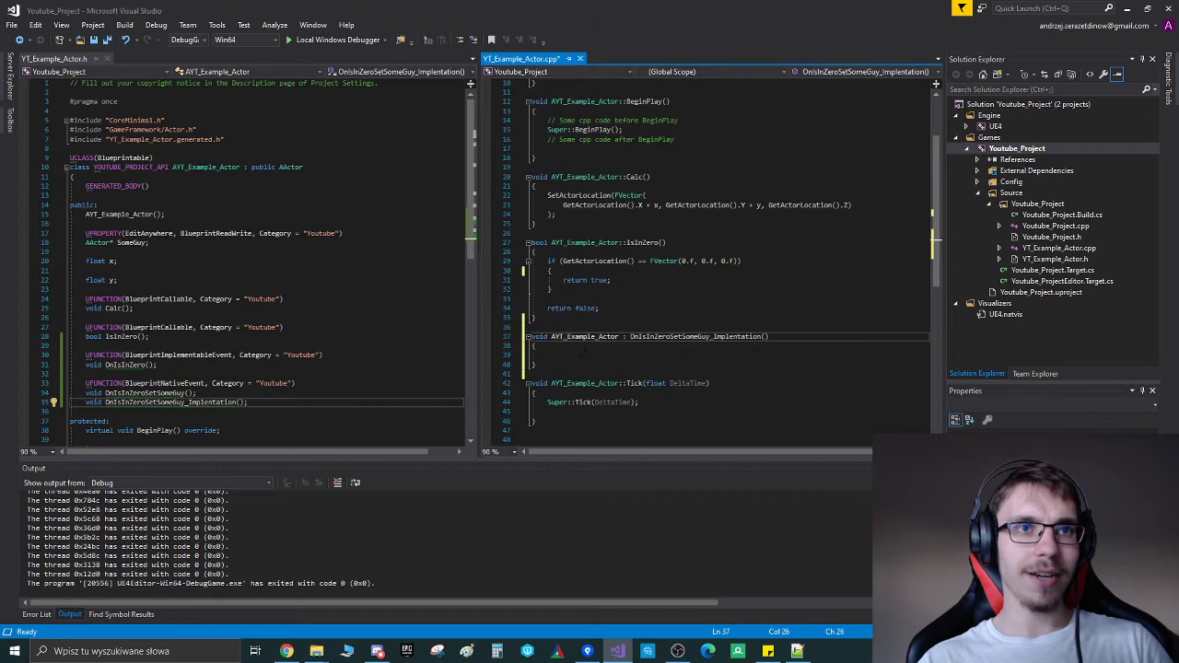
text(SomeGuy = this;)
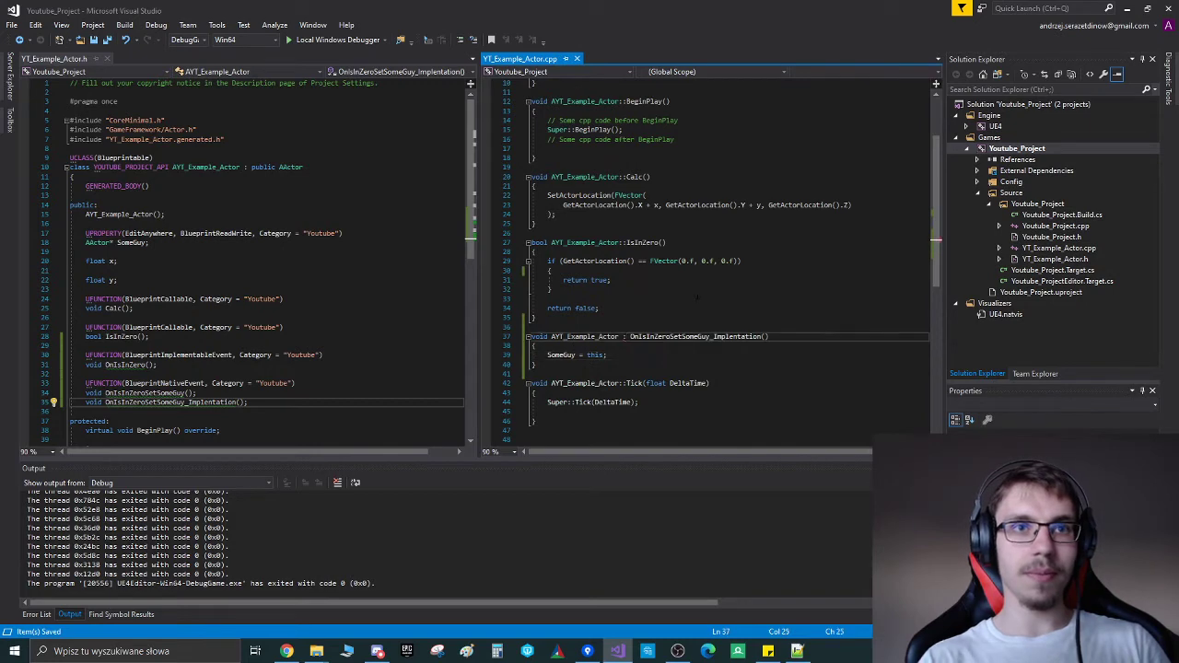
Step: Call OnIsZero(); inside IsInZero's if block
double_click(691, 335)
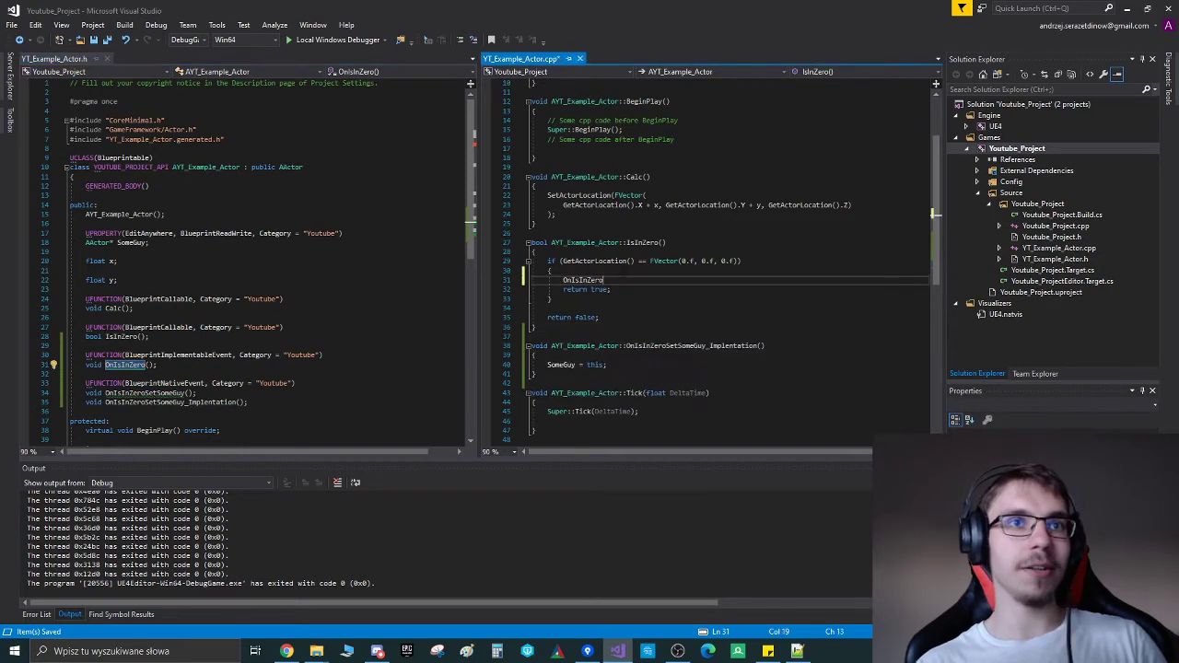
text(();)
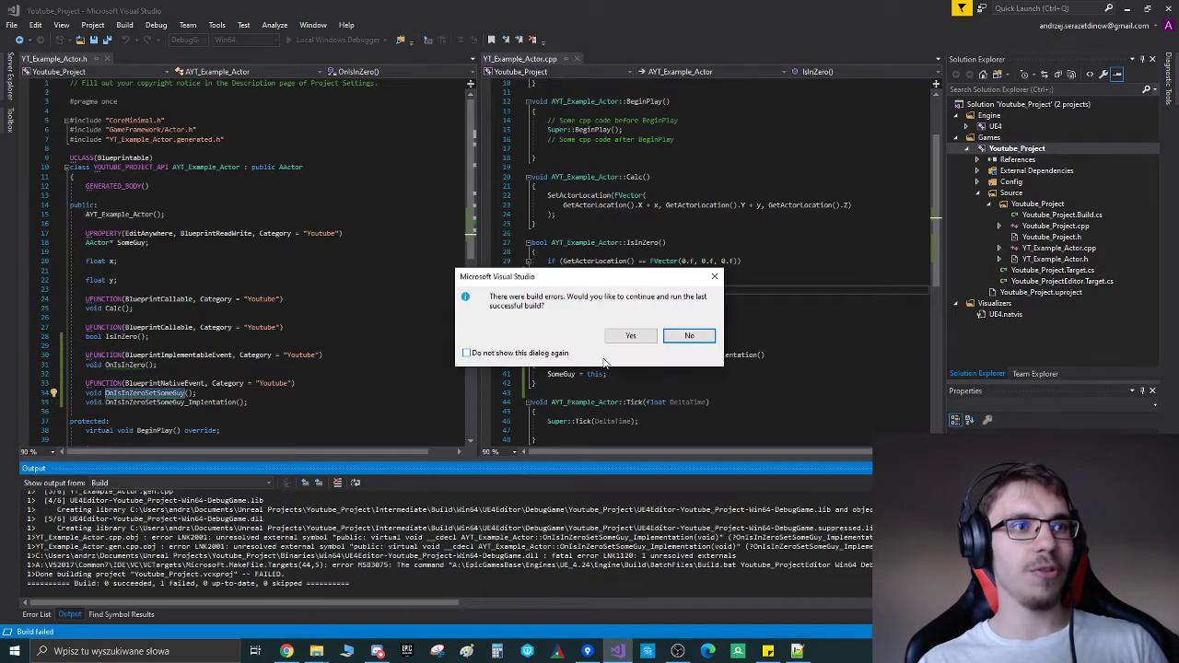
Step: Answer the build-errors dialog and launch the project into the Unreal editor
click(689, 335)
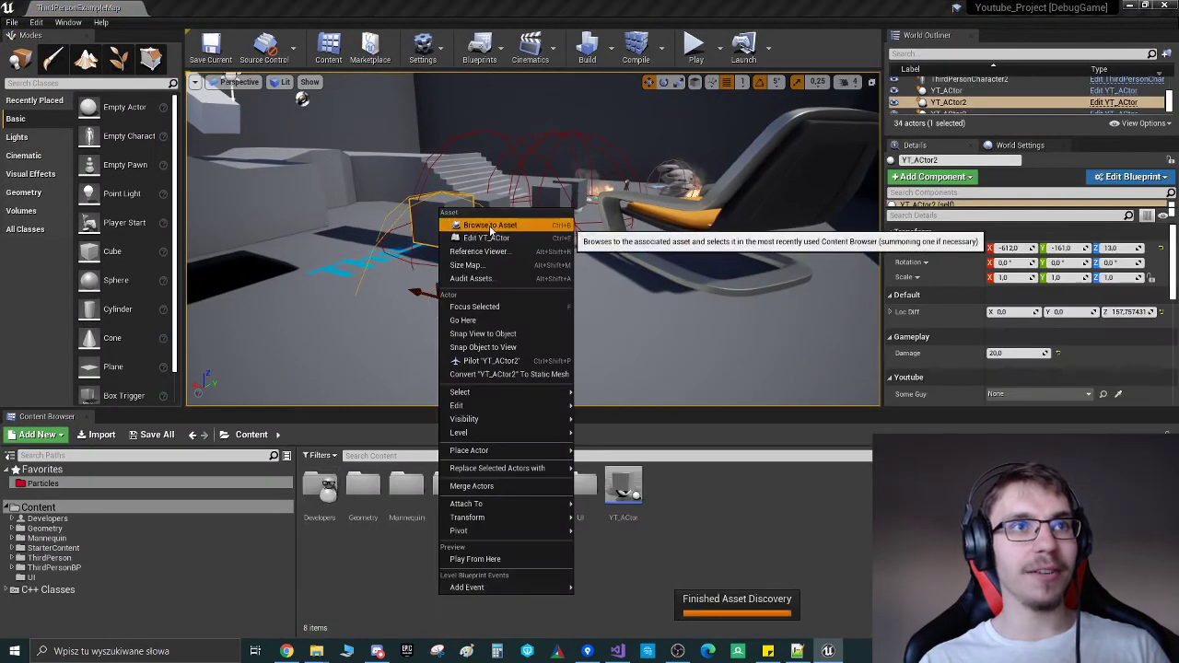
Step: Remove the old Print String from the YT_Actor Blueprint graph and check the C++ code
click(483, 238)
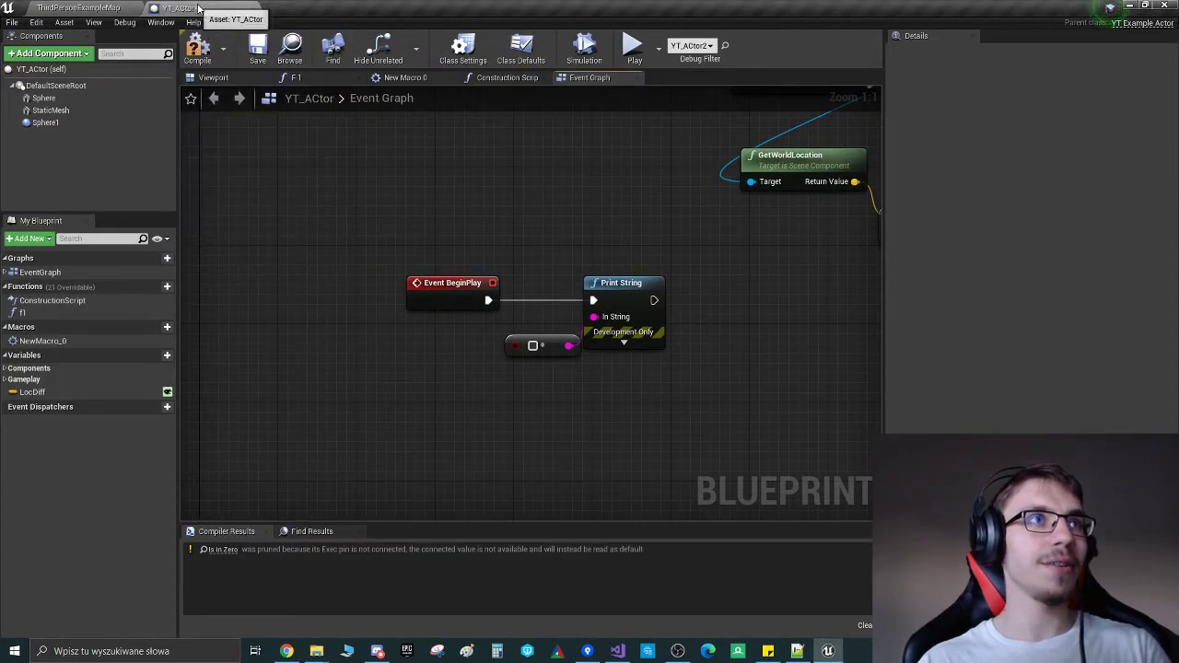
click(197, 46)
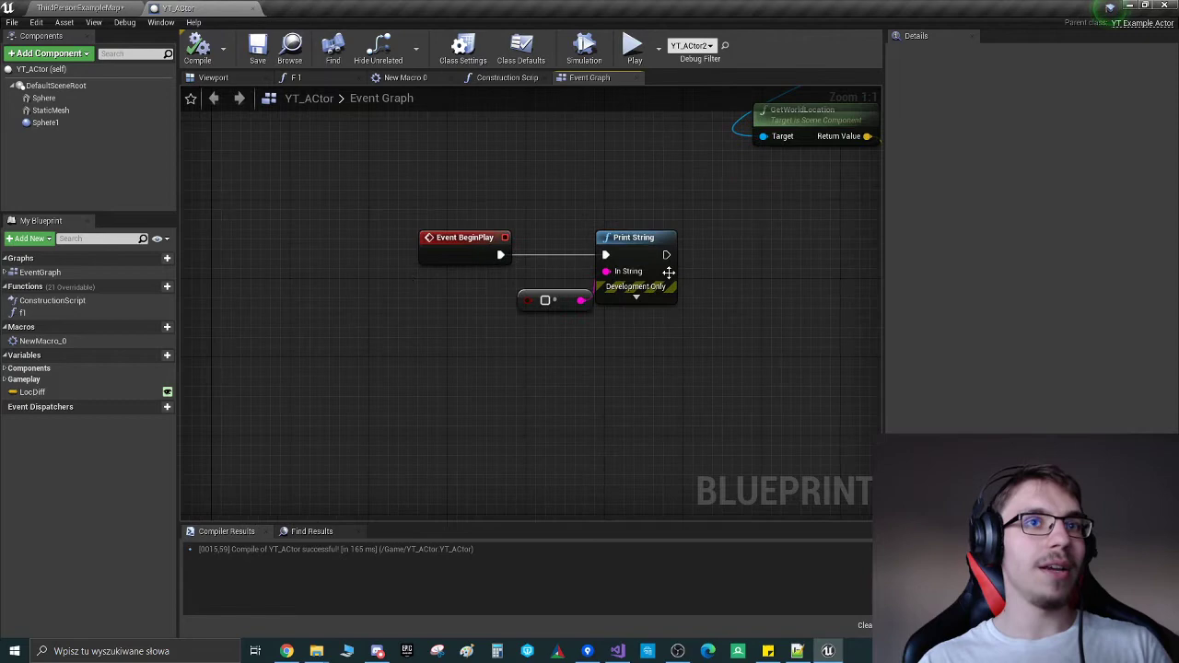
key(Delete)
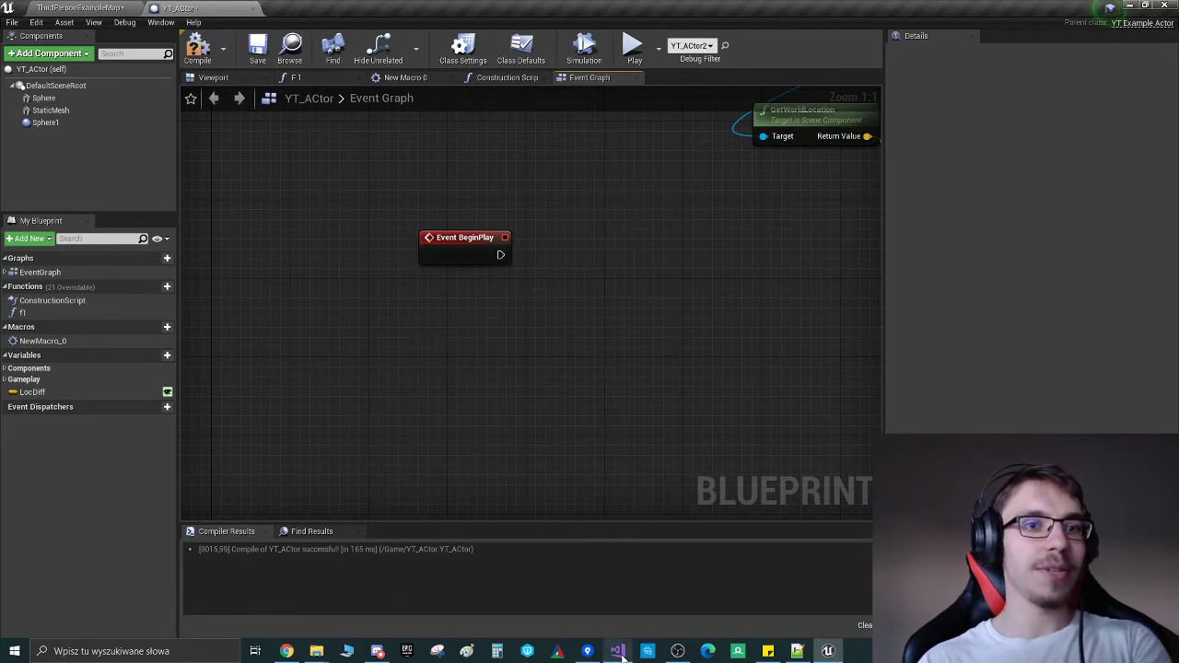
click(615, 652)
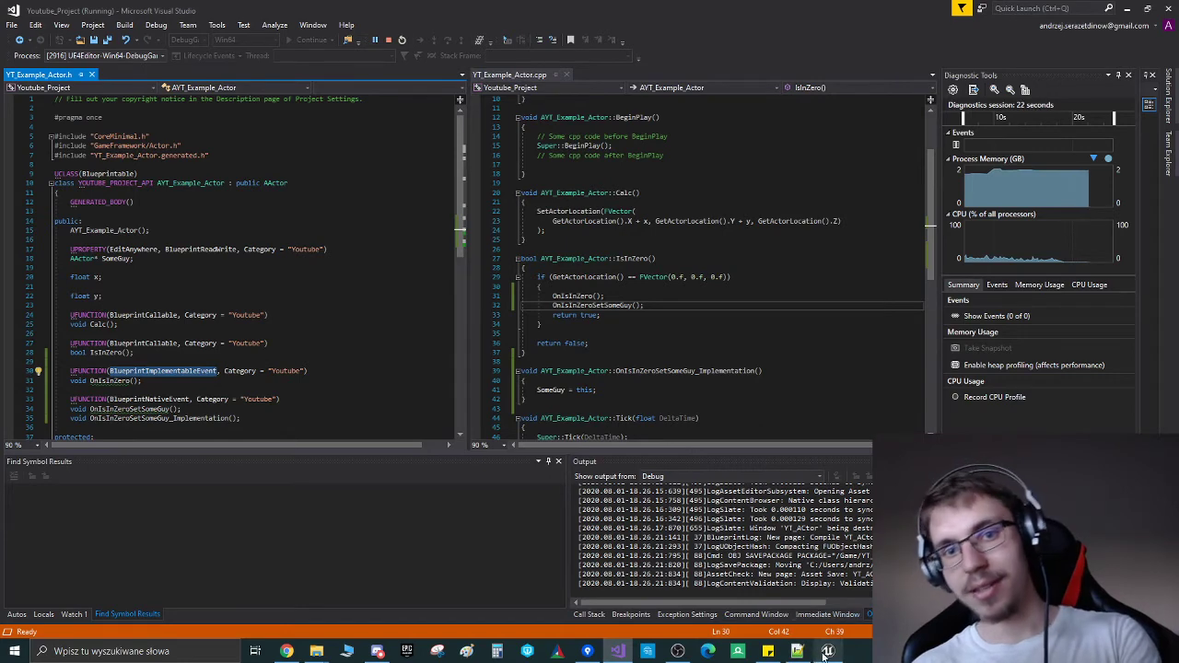
click(796, 652)
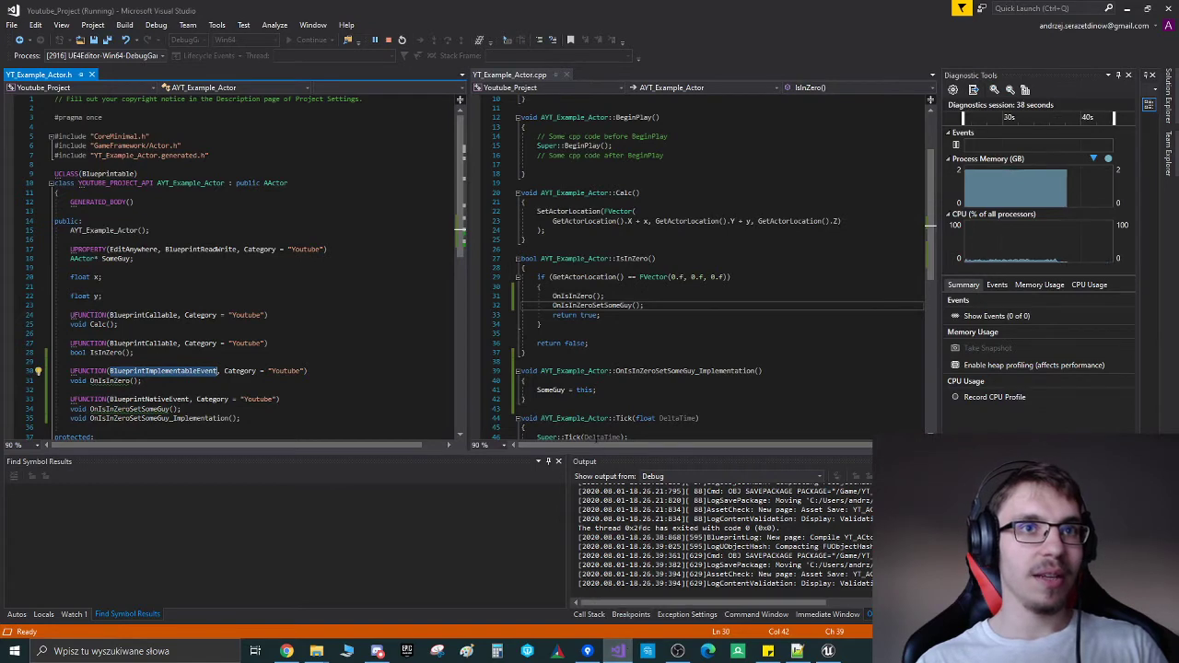
mouse_move(826, 652)
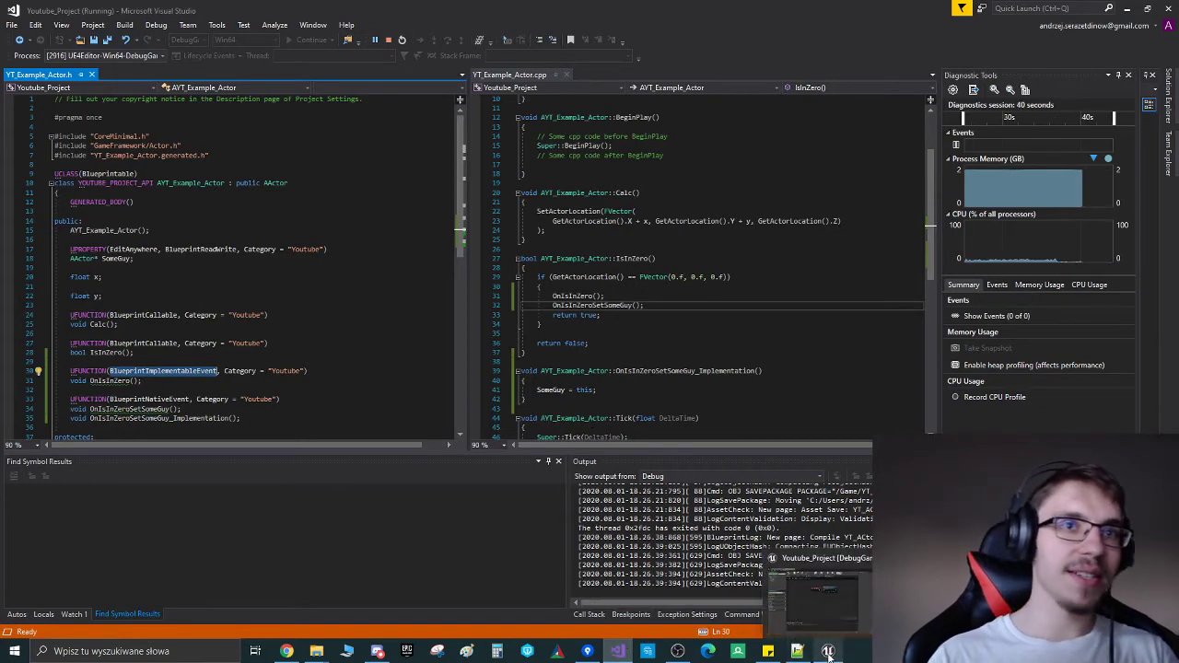
click(825, 652)
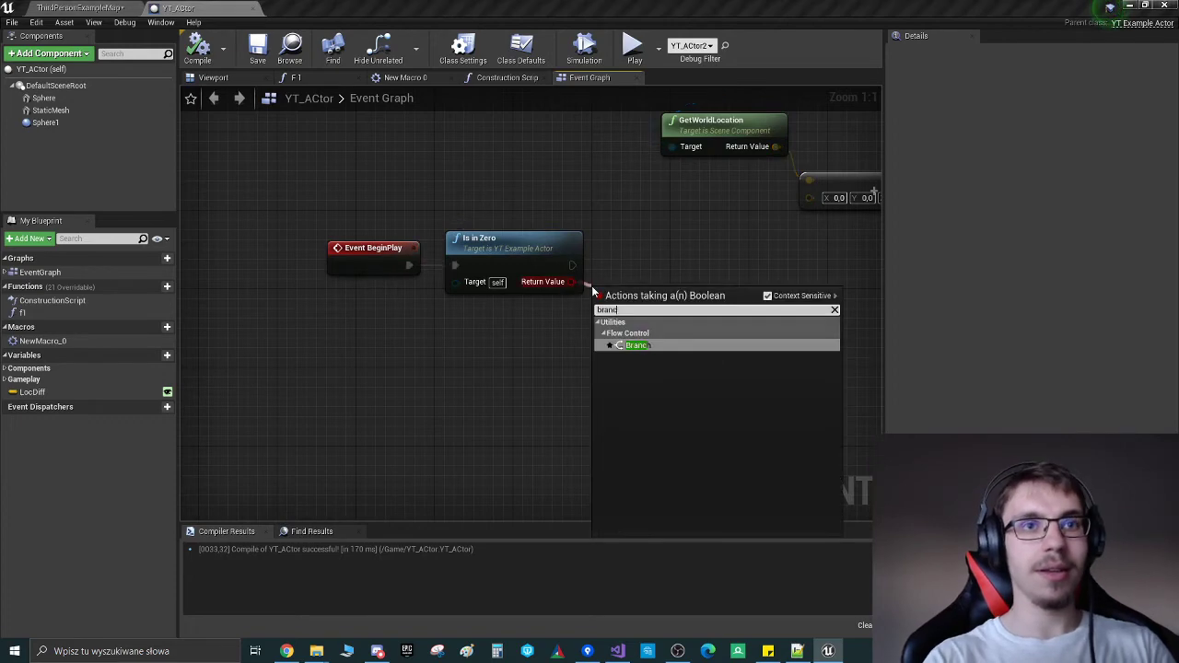
Step: Branch on Is In Zero and wire its True output to a new Print String node
click(637, 344)
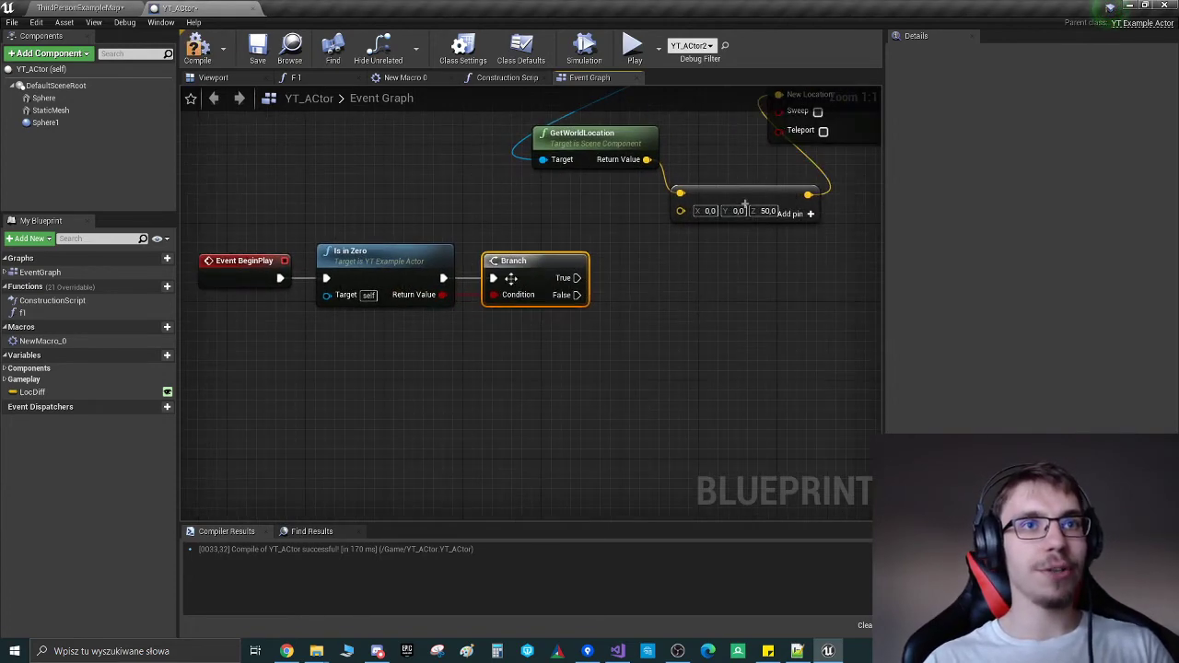
drag(578, 277, 623, 282)
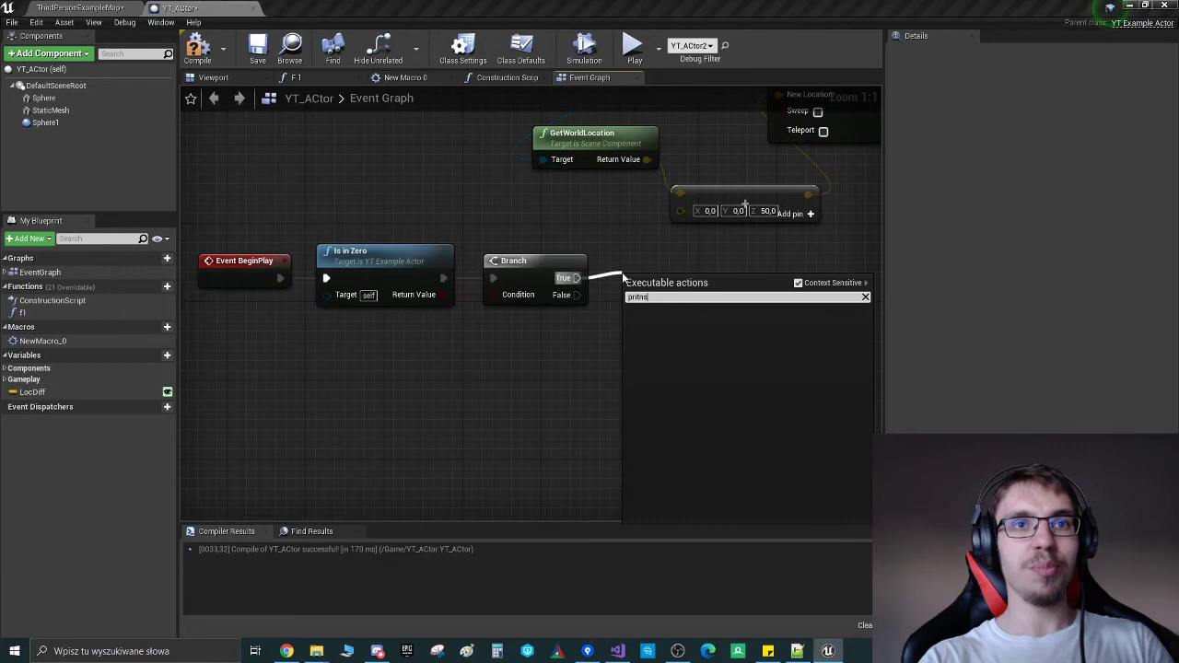
text(print)
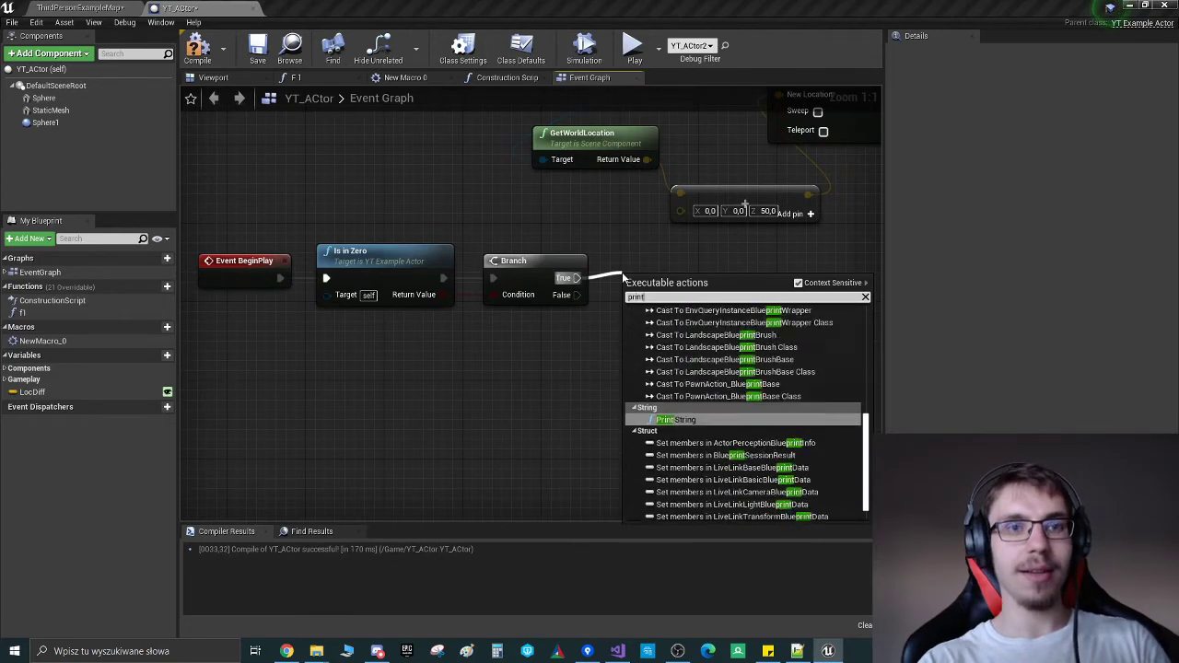
click(676, 420)
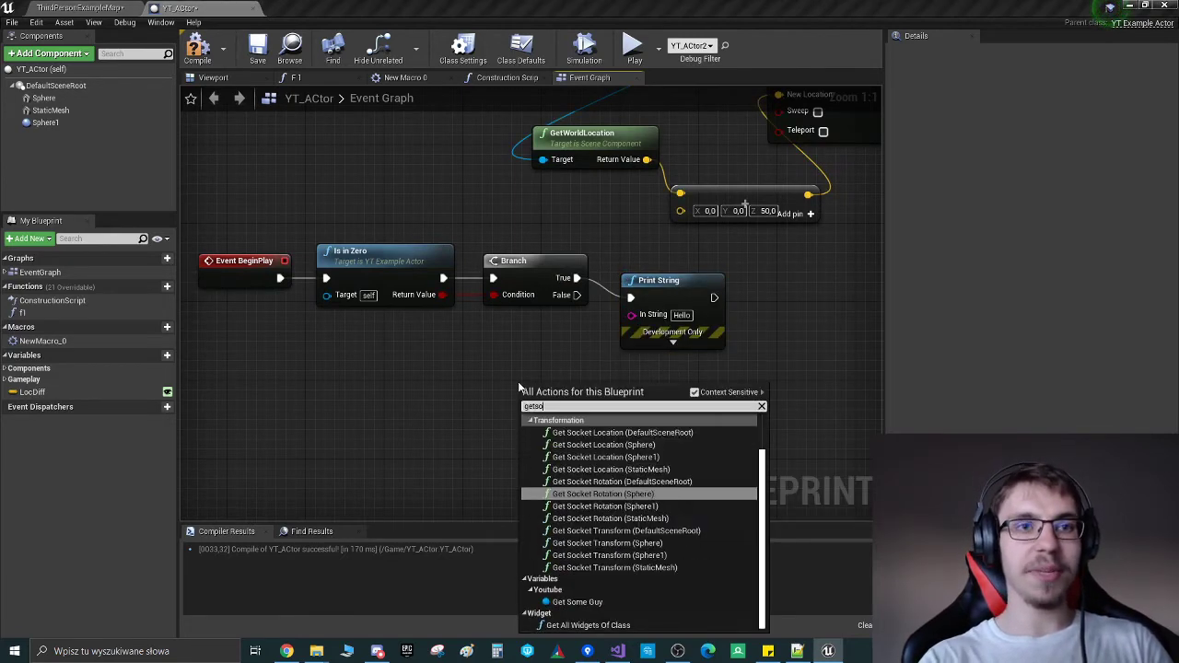
click(579, 601)
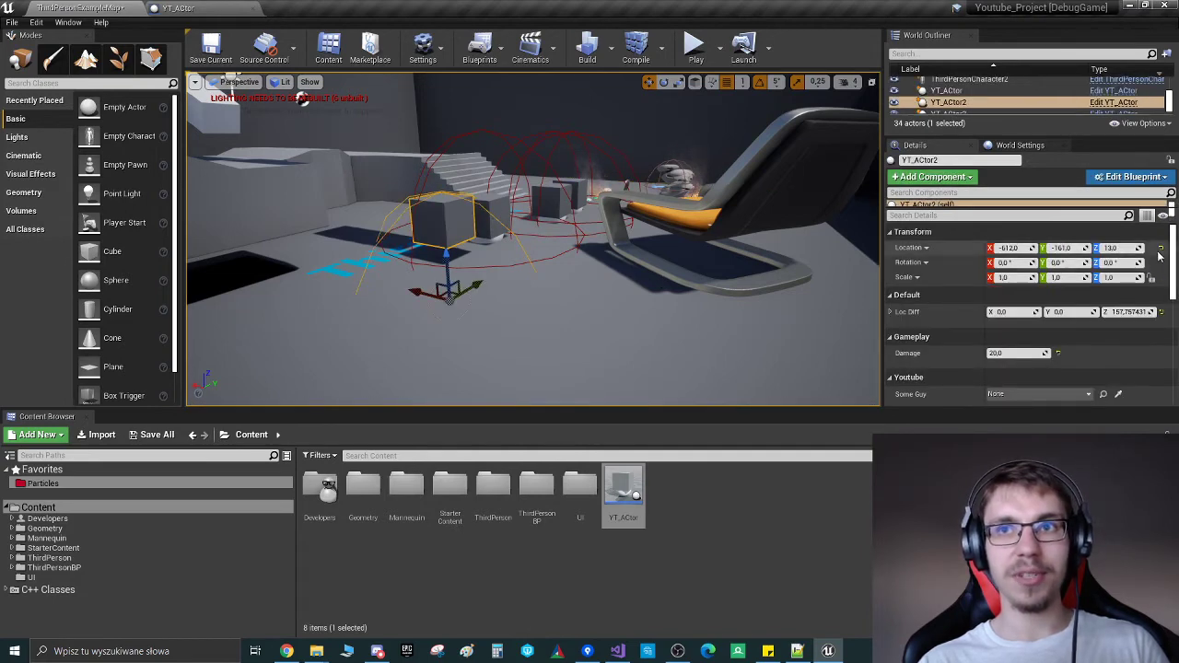
Step: Add Event On Is in Zero to the graph and connect a Print String with 'CalledEvent'
click(696, 45)
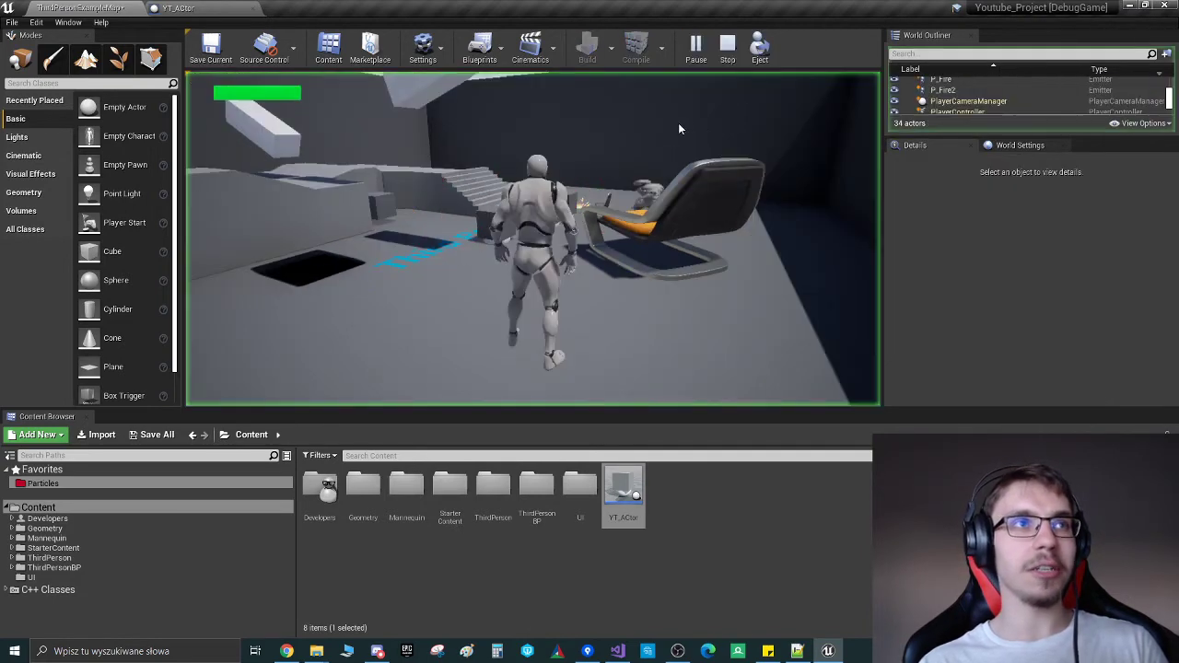
click(696, 44)
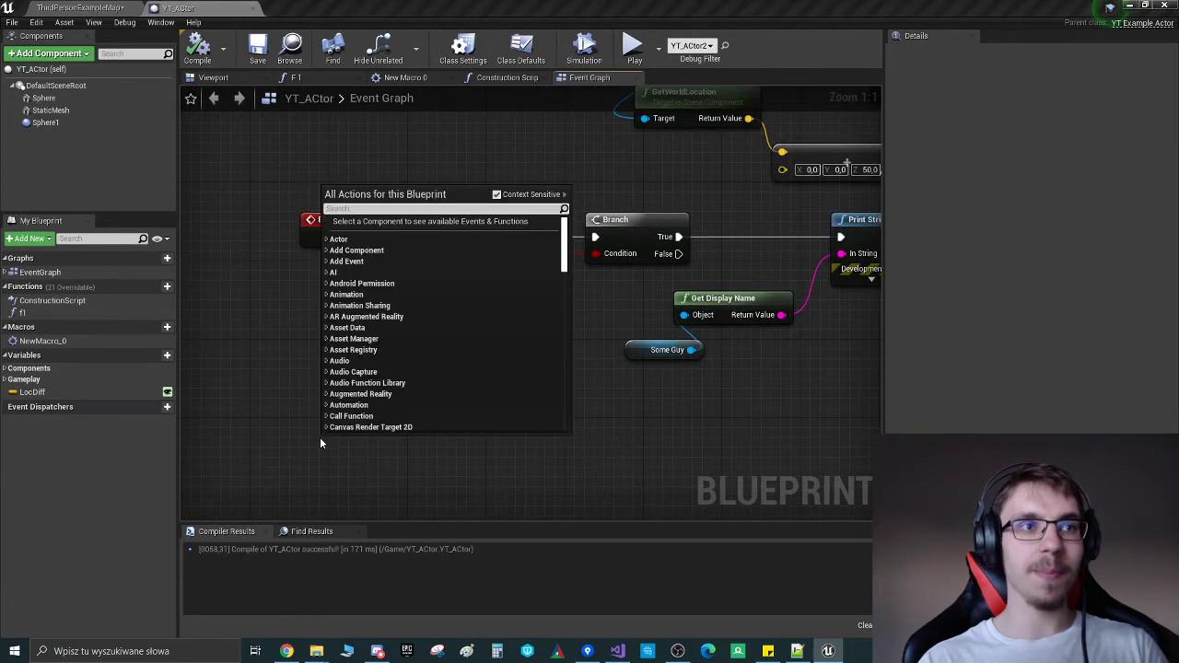
text(oni)
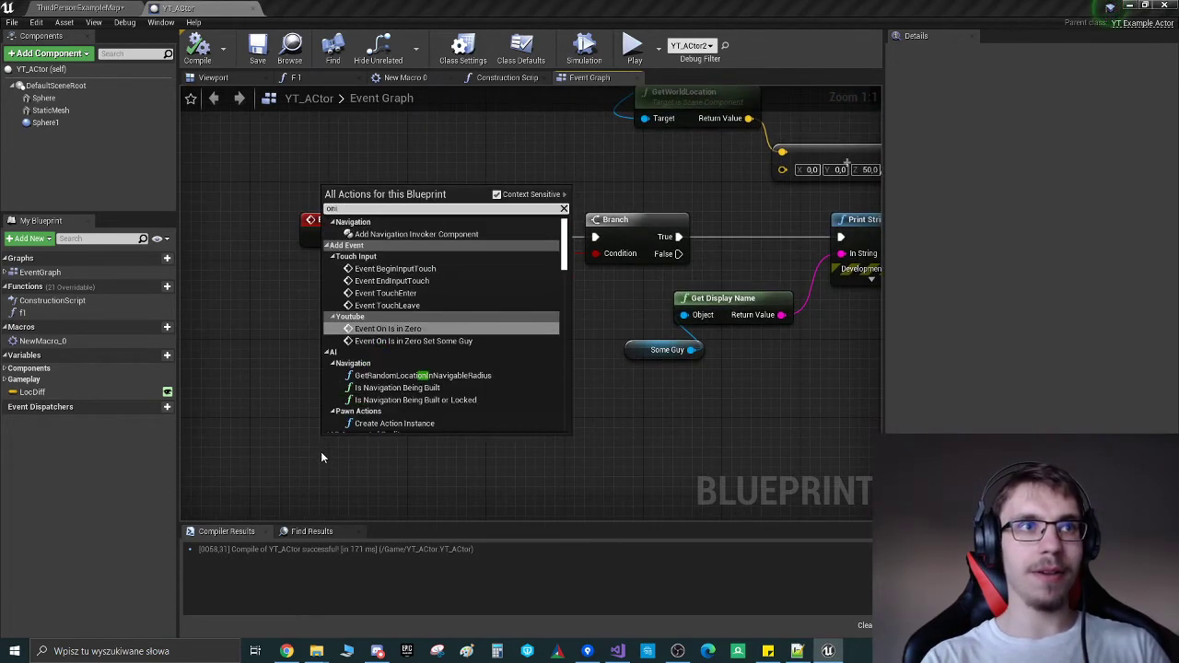
click(387, 328)
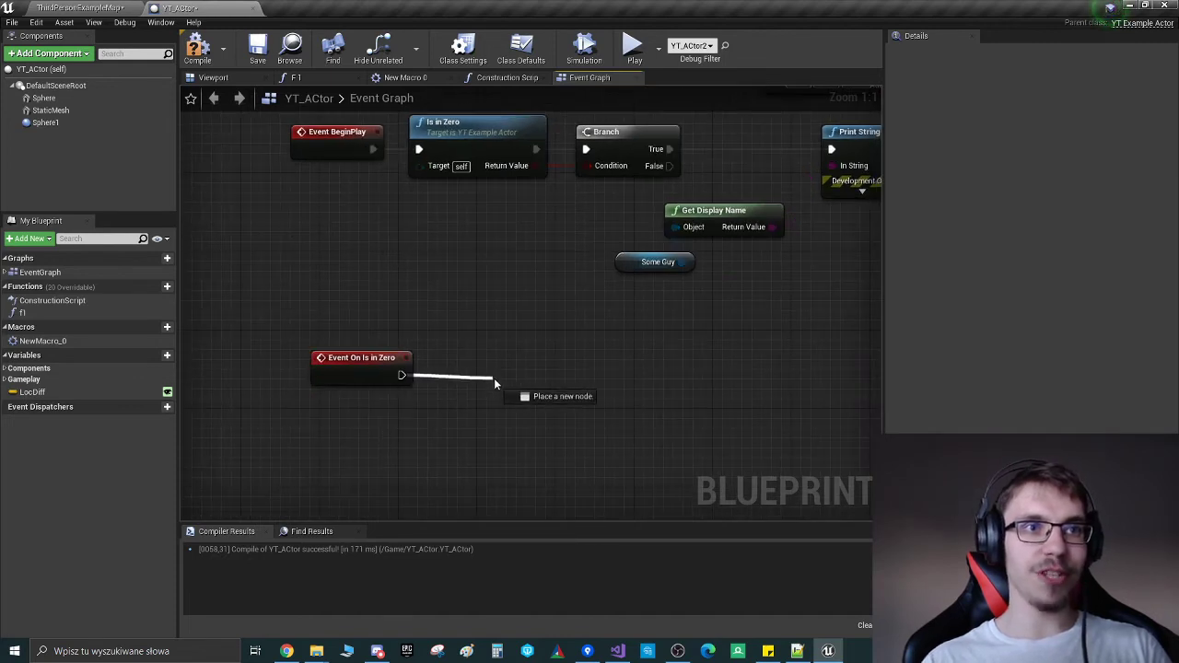
click(562, 396)
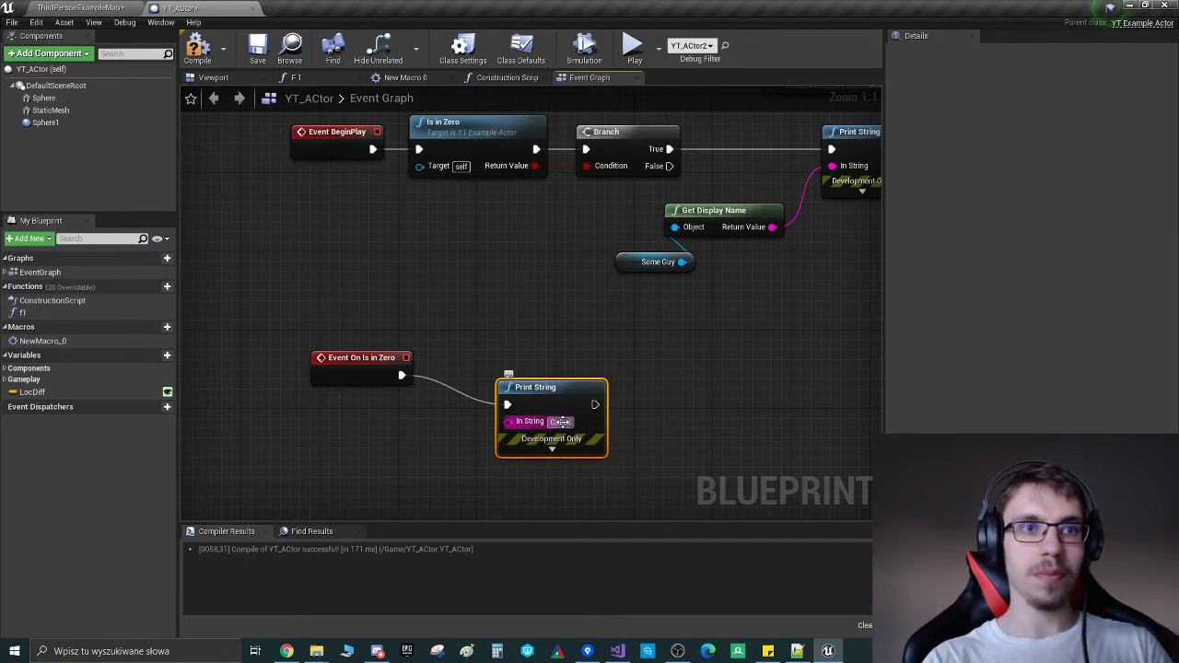
Step: Play the level to confirm CalledEvent prints, then stop play
click(656, 262)
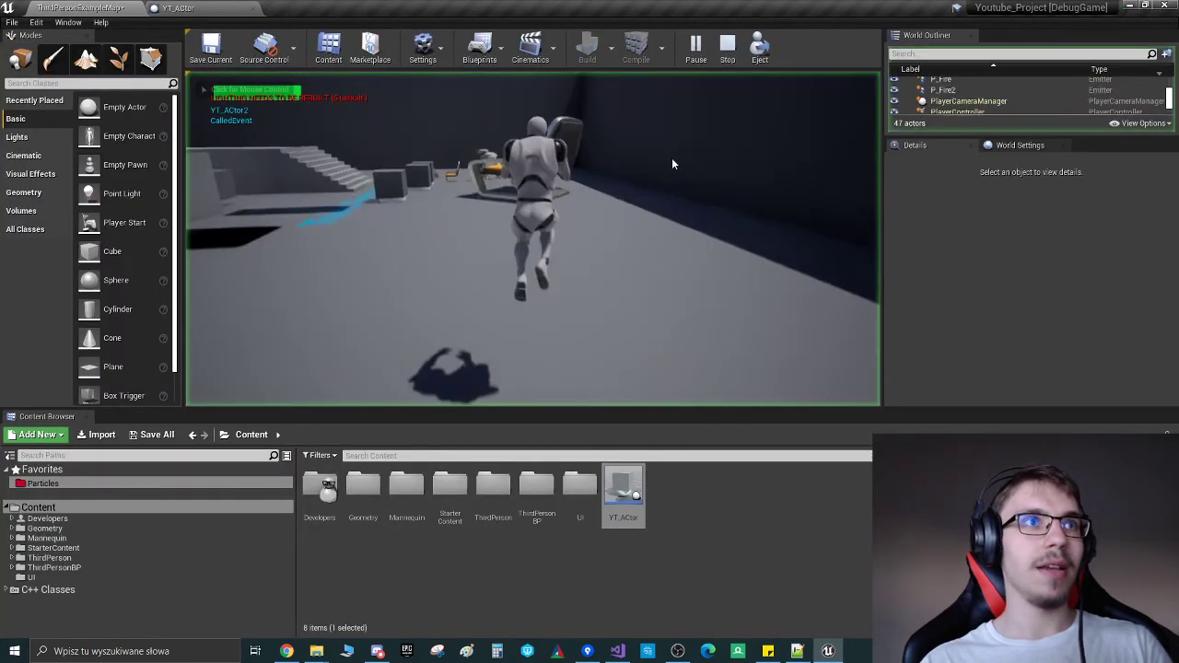
click(726, 44)
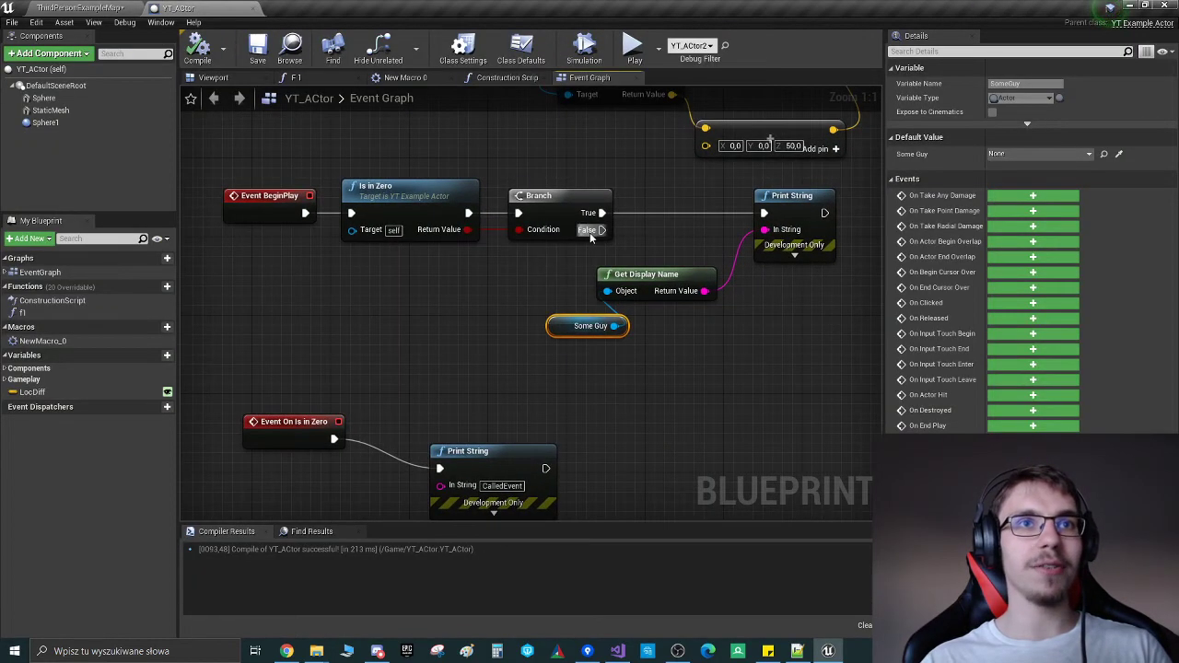
mouse_move(590, 231)
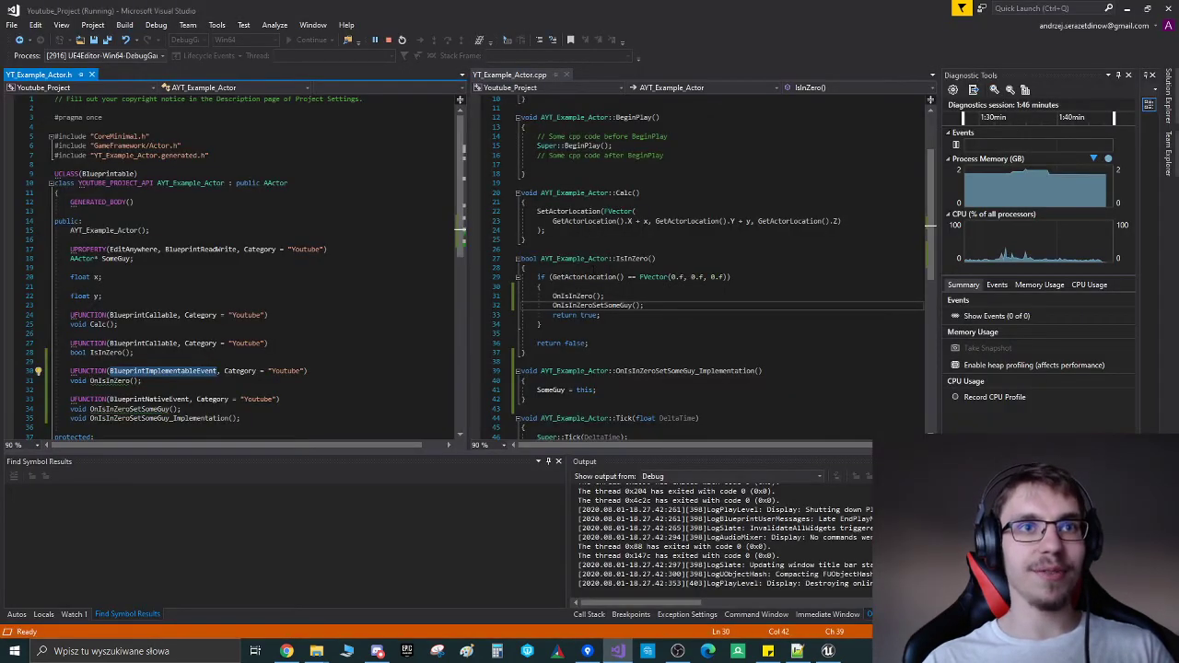
Step: Override Event On Is in Zero Set Some Guy with a 'Blueprint Implementation' print and play-test it
double_click(571, 295)
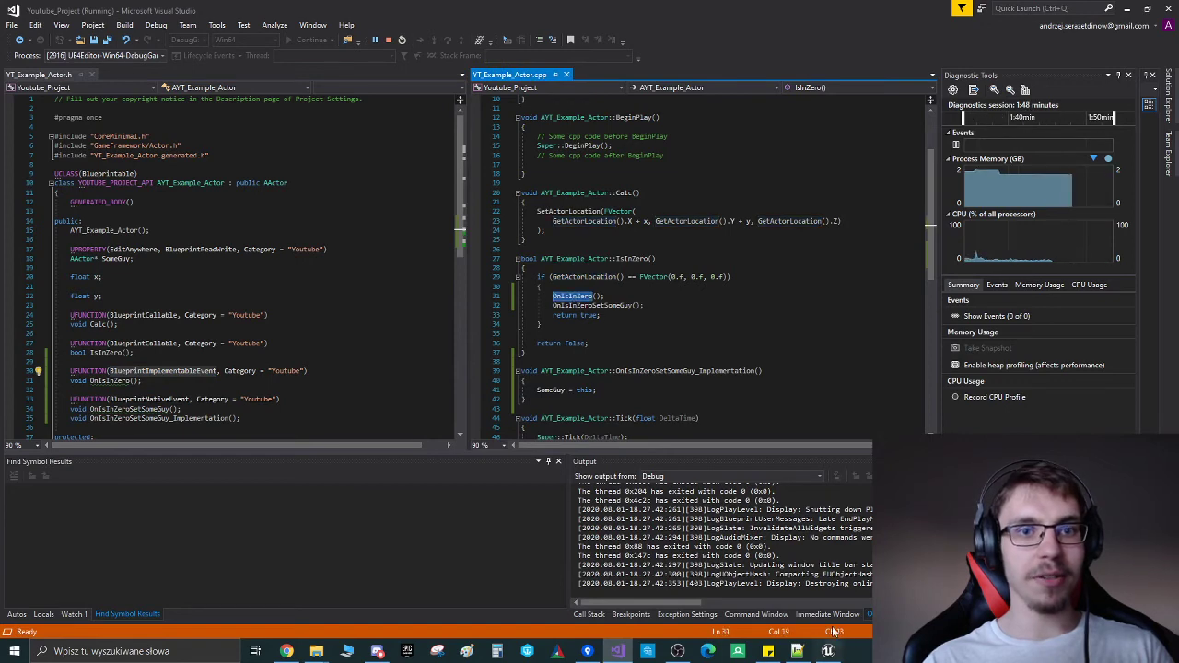
click(828, 652)
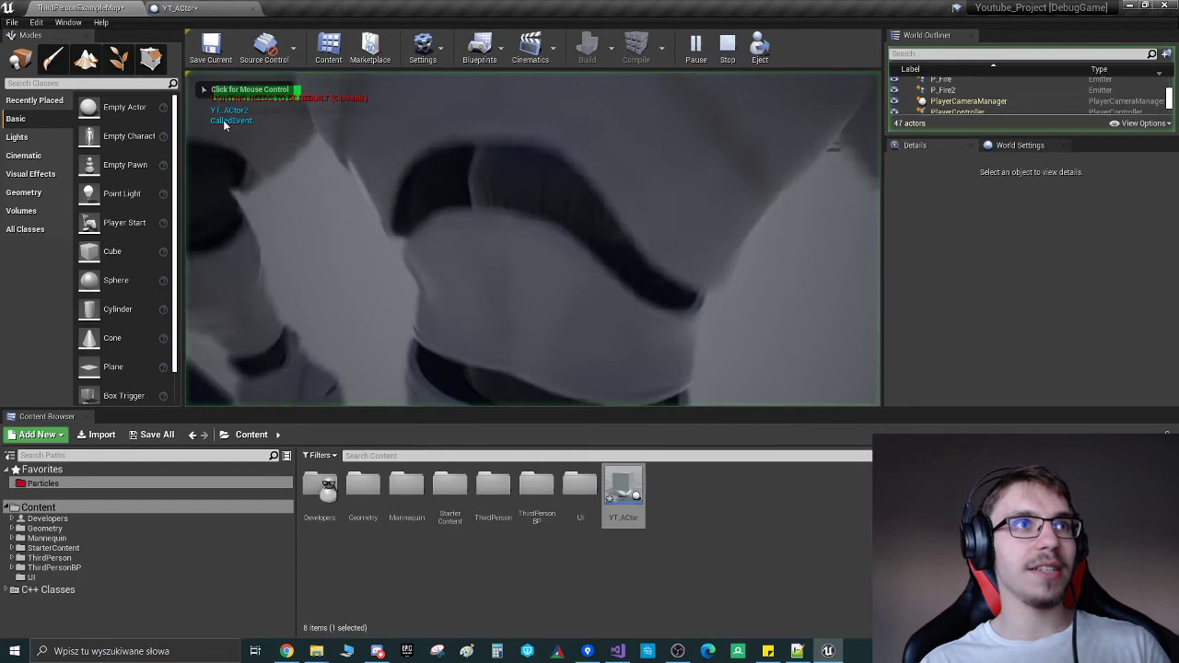
double_click(623, 482)
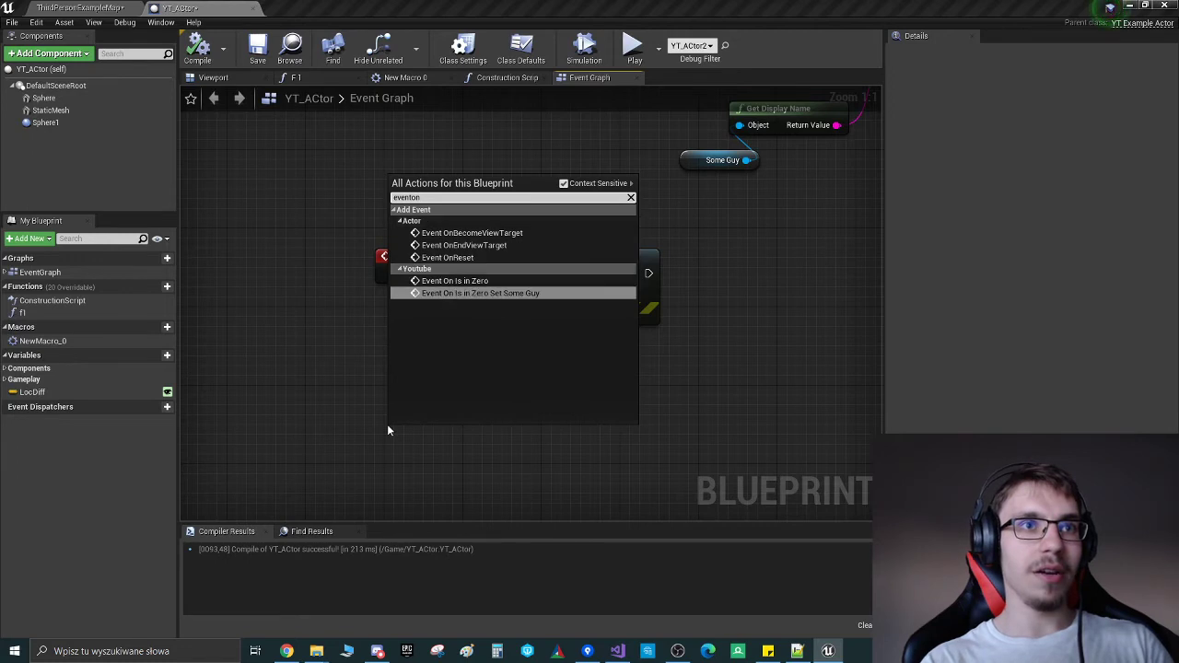
click(453, 280)
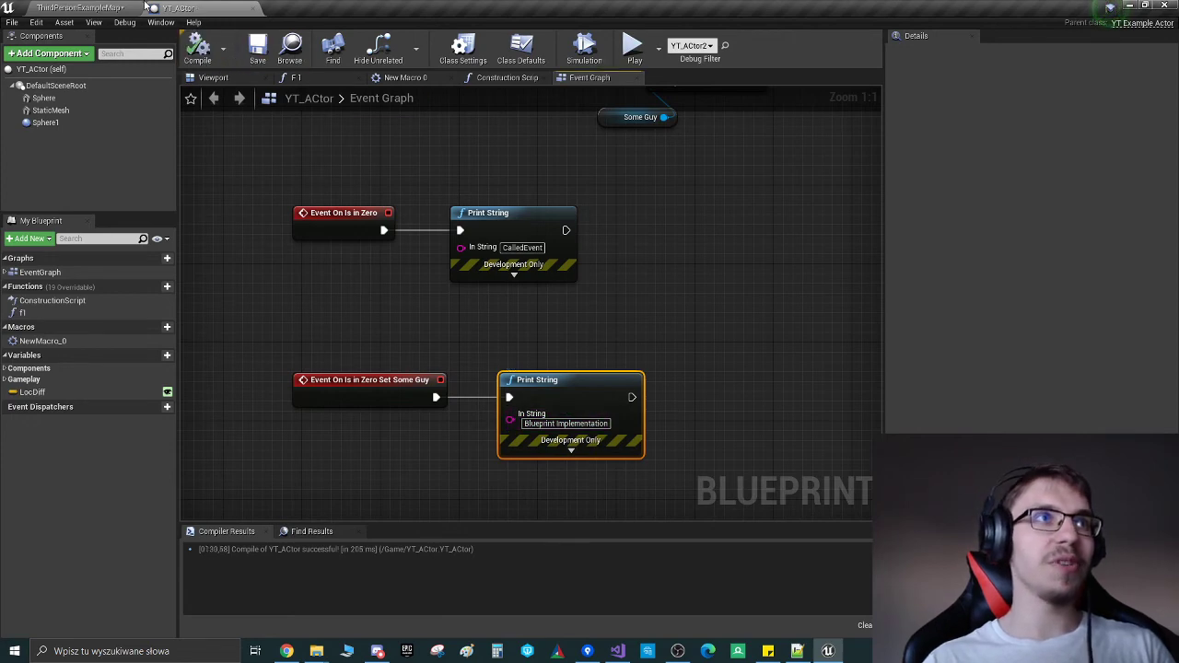
click(634, 44)
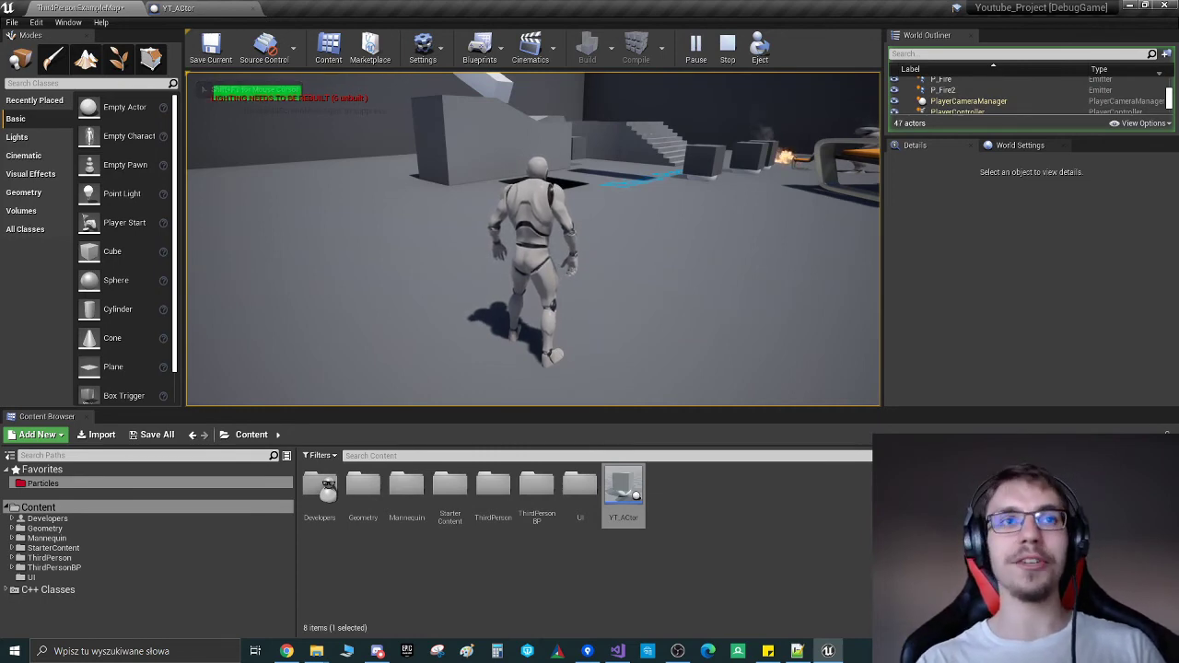
Step: Remove the Set Some Guy override, recompile and play the level again
double_click(623, 487)
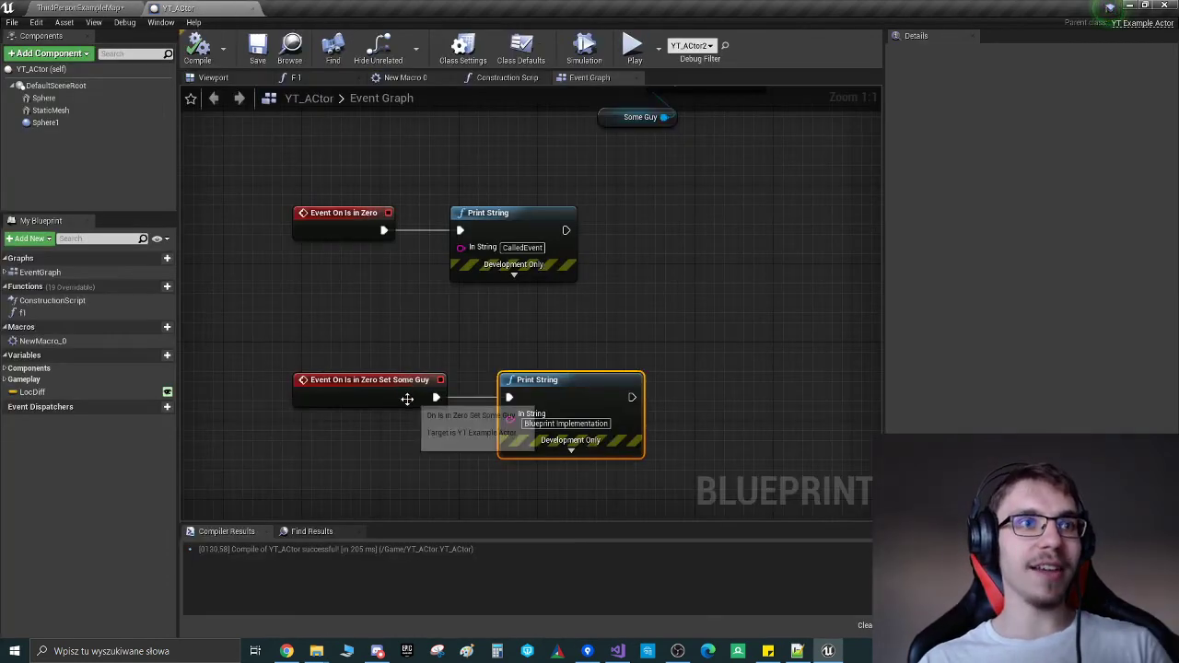
mouse_move(708, 468)
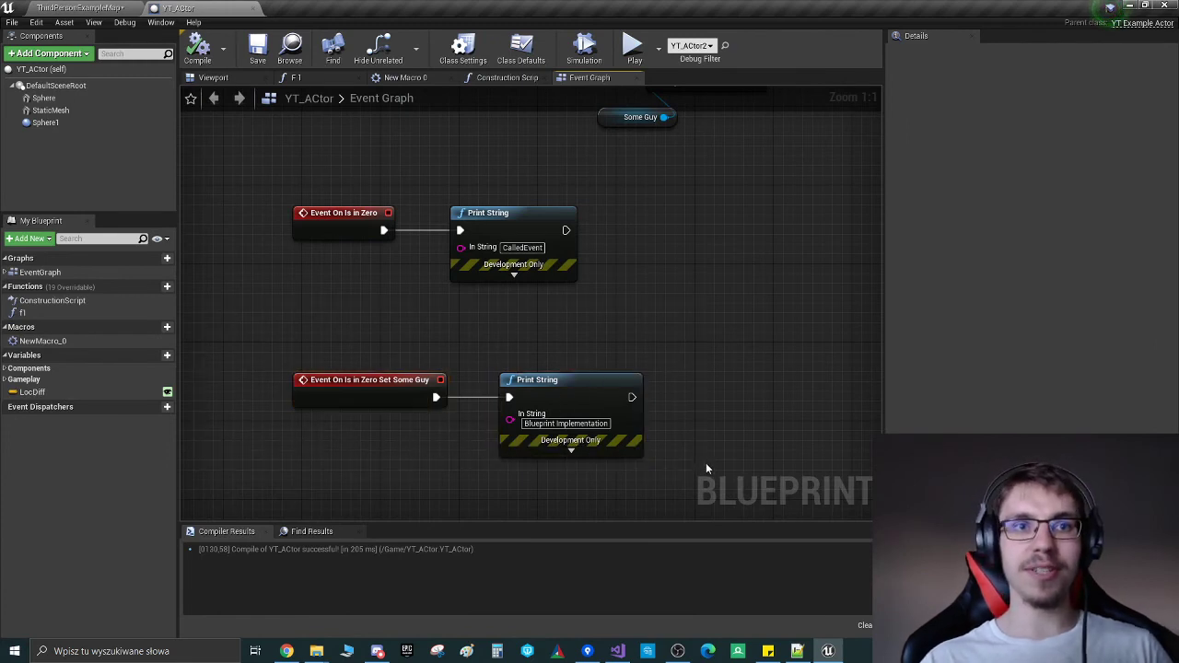
mouse_move(674, 450)
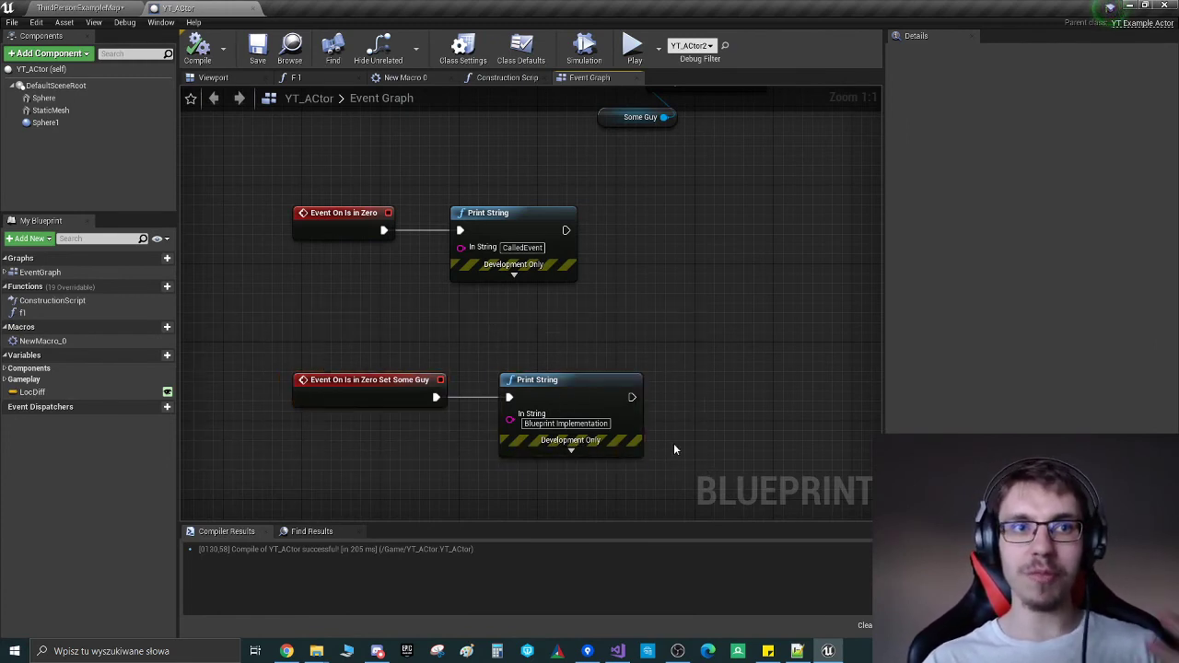
mouse_move(260, 496)
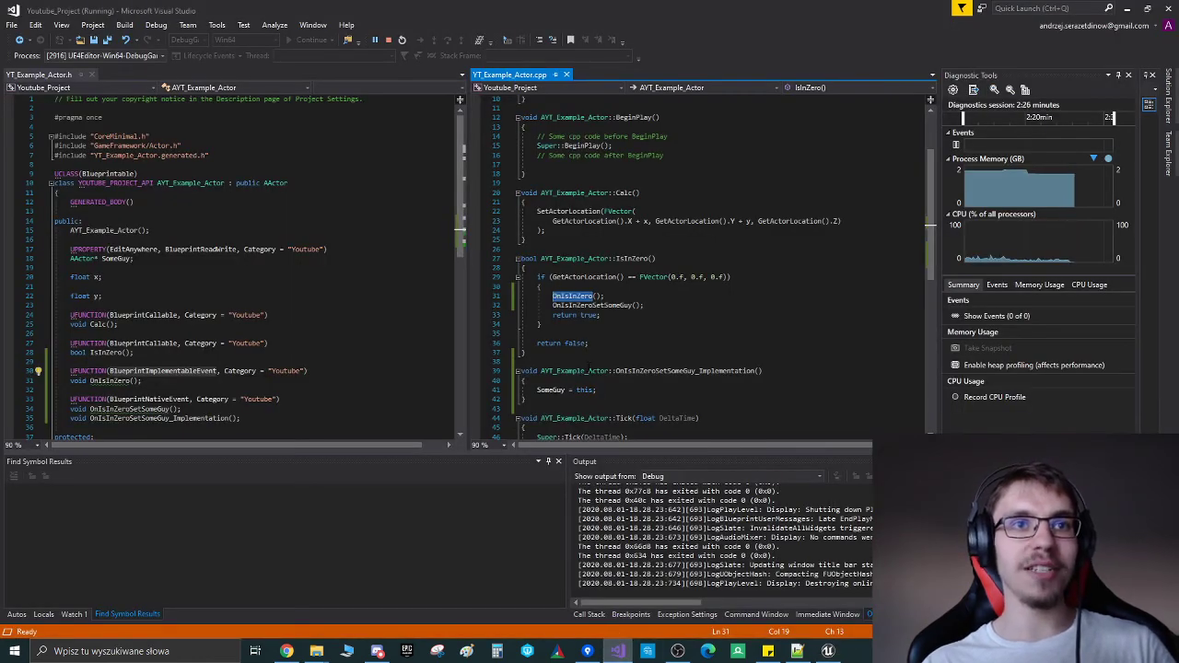
click(597, 391)
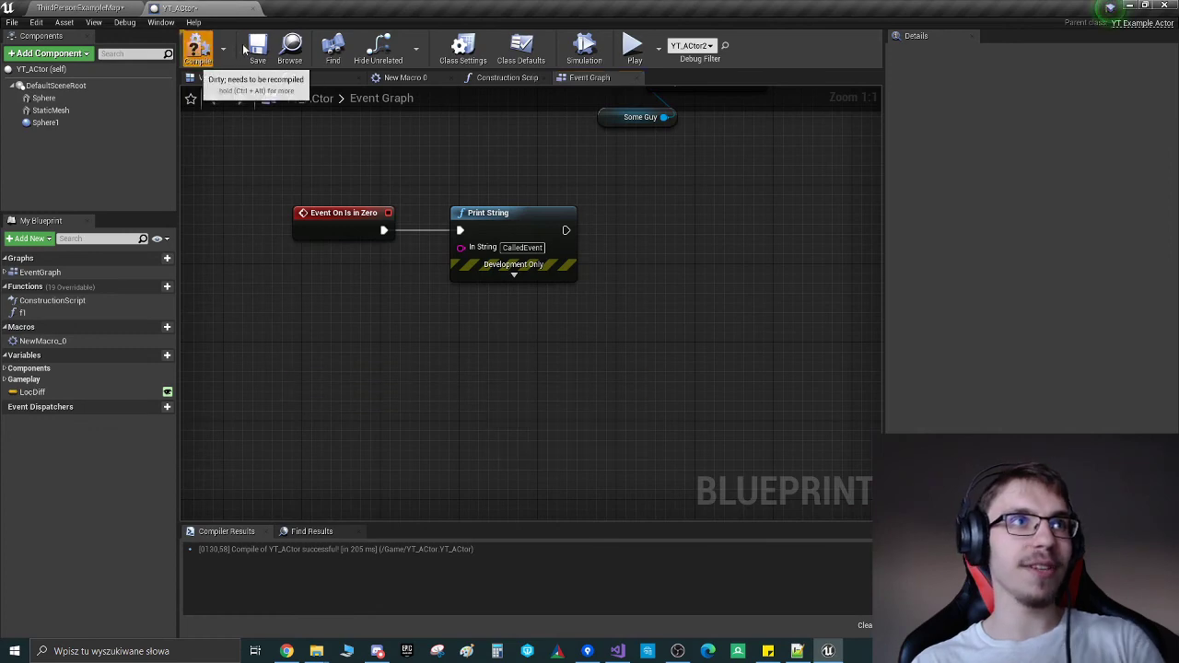
click(634, 44)
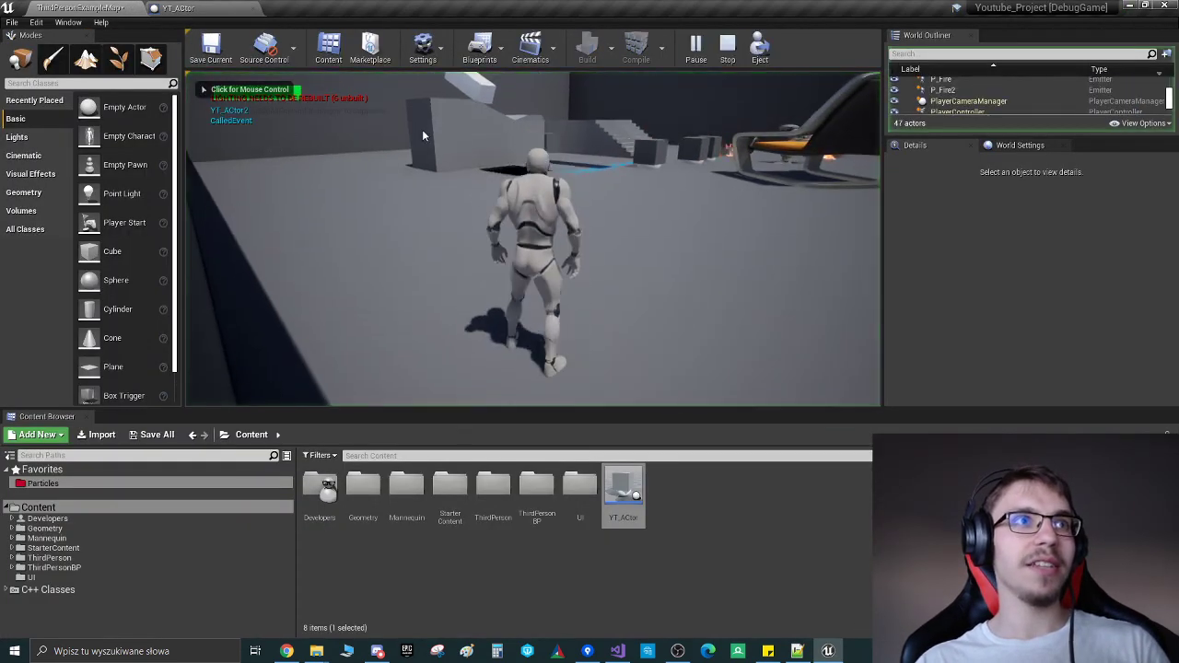